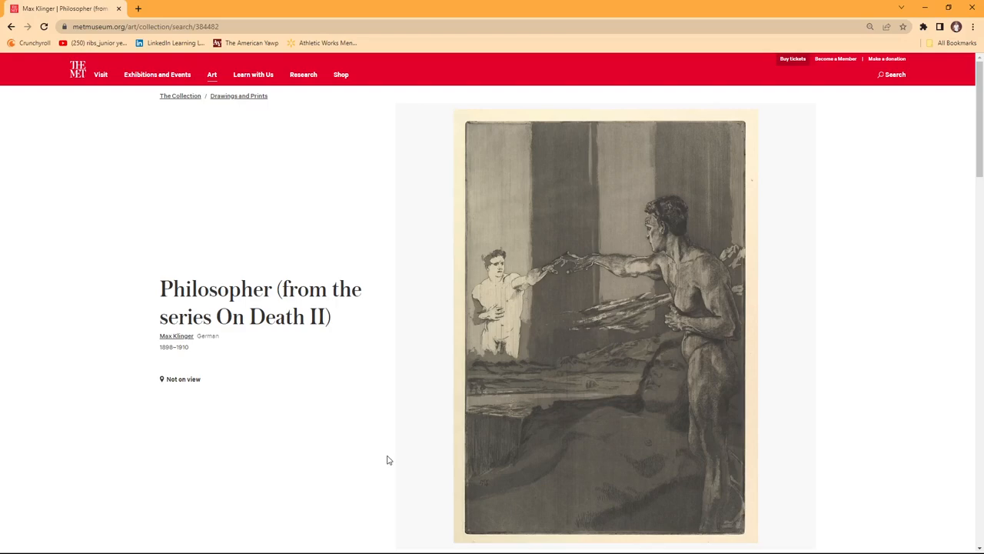
mouse_move(376, 453)
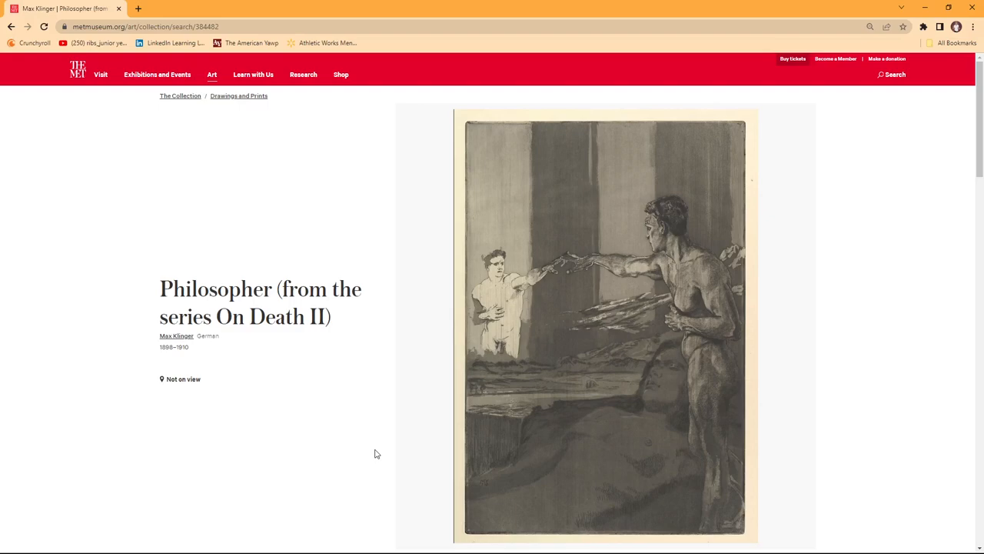
mouse_move(497, 425)
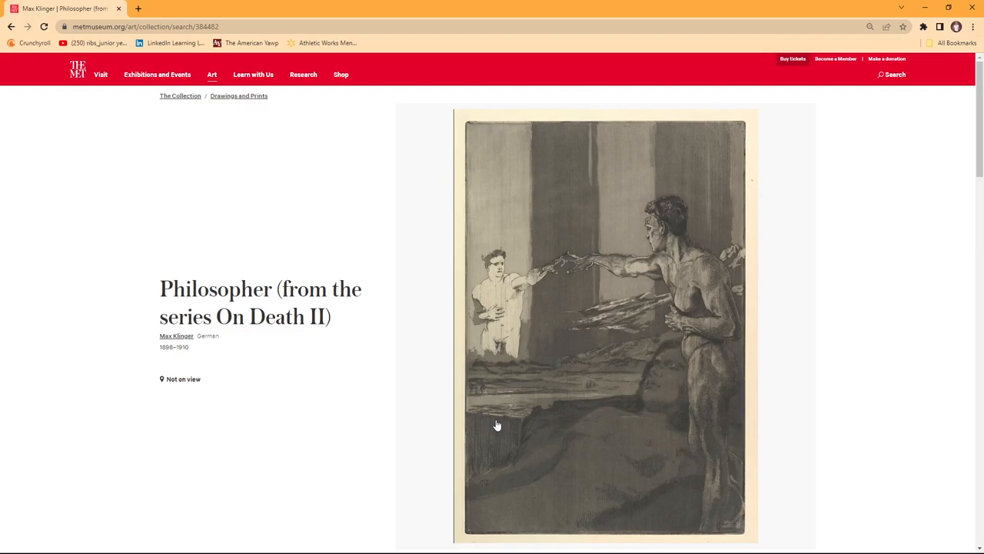
mouse_move(157, 317)
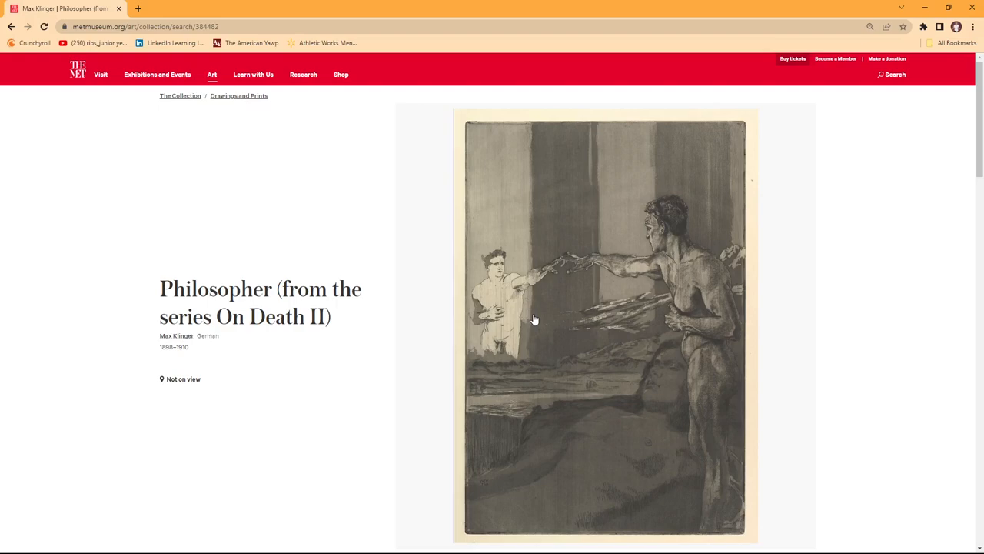
mouse_move(339, 289)
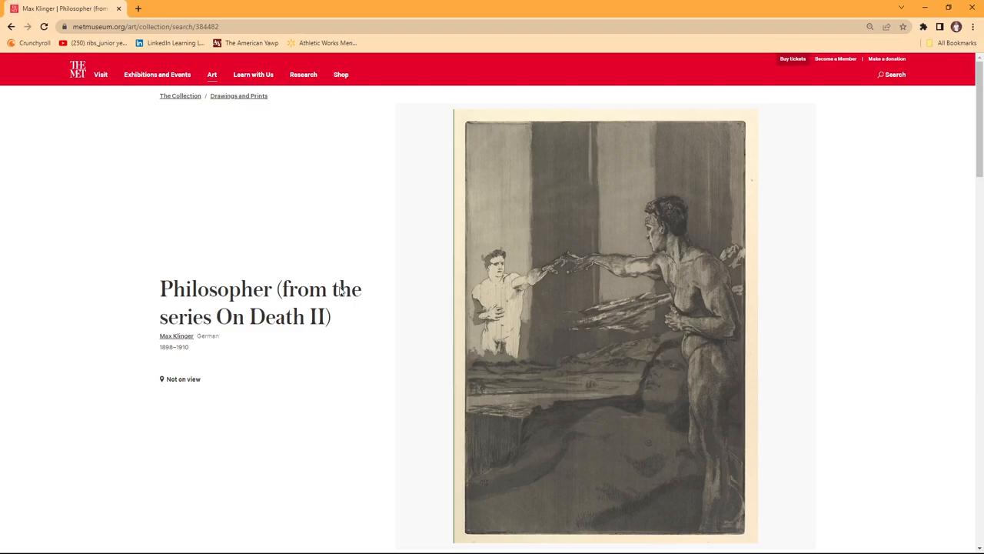
mouse_move(631, 414)
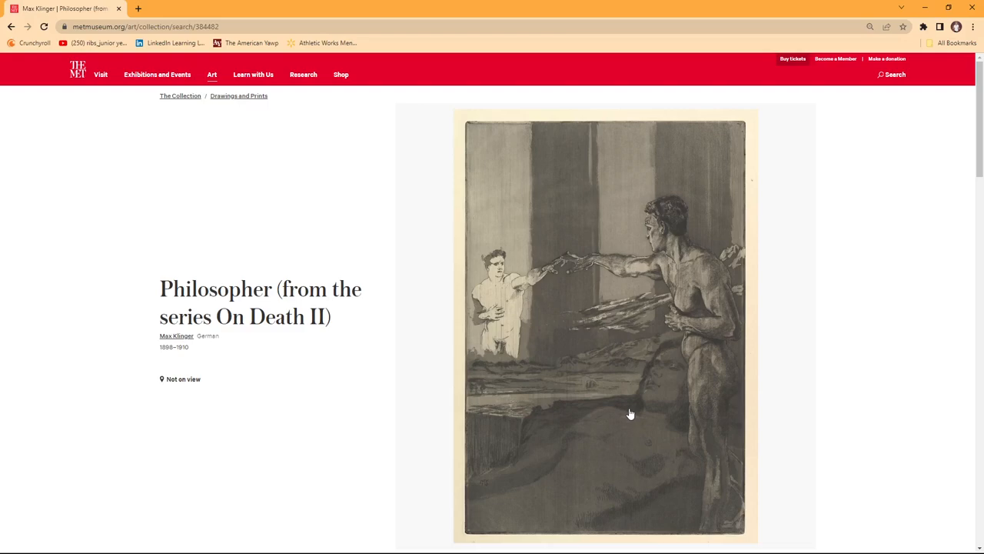
mouse_move(618, 335)
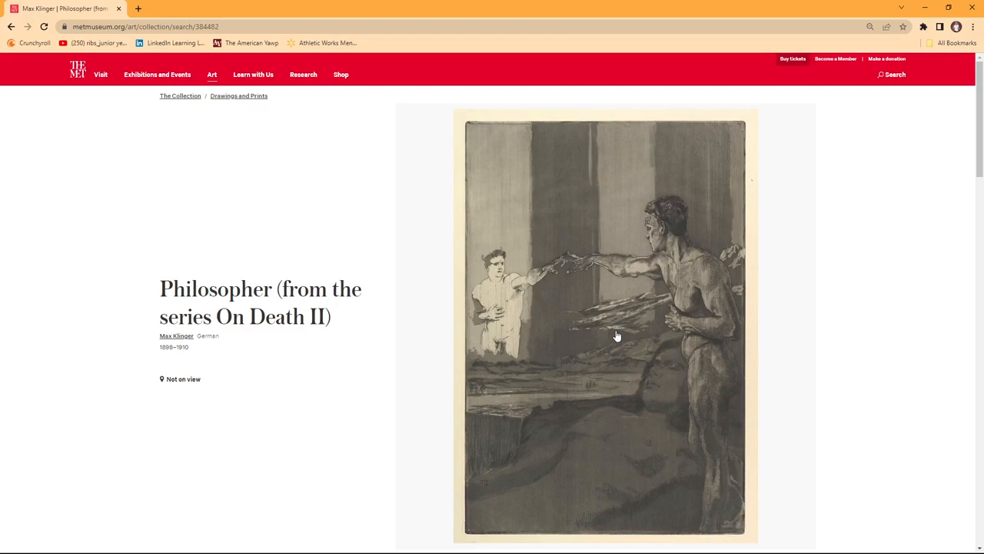
mouse_move(566, 442)
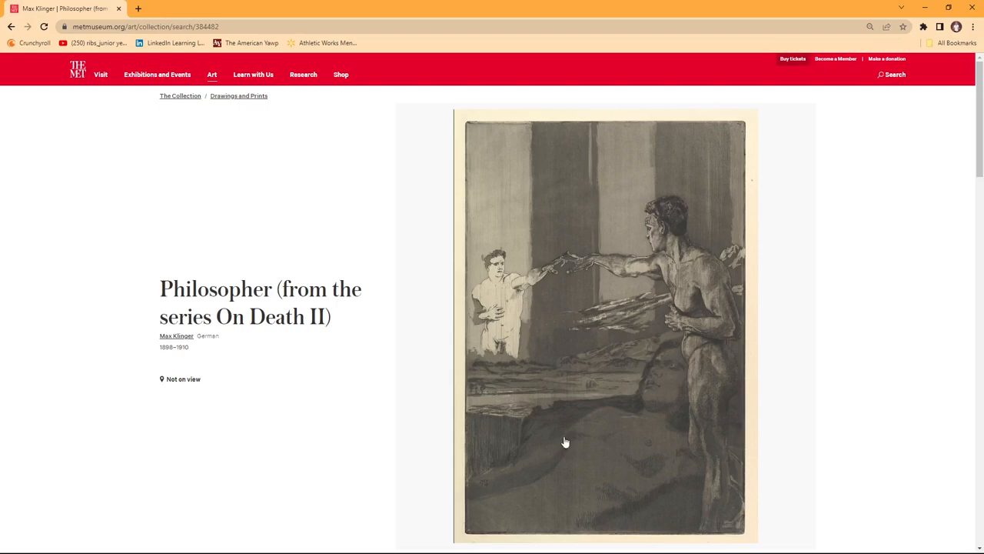
mouse_move(672, 409)
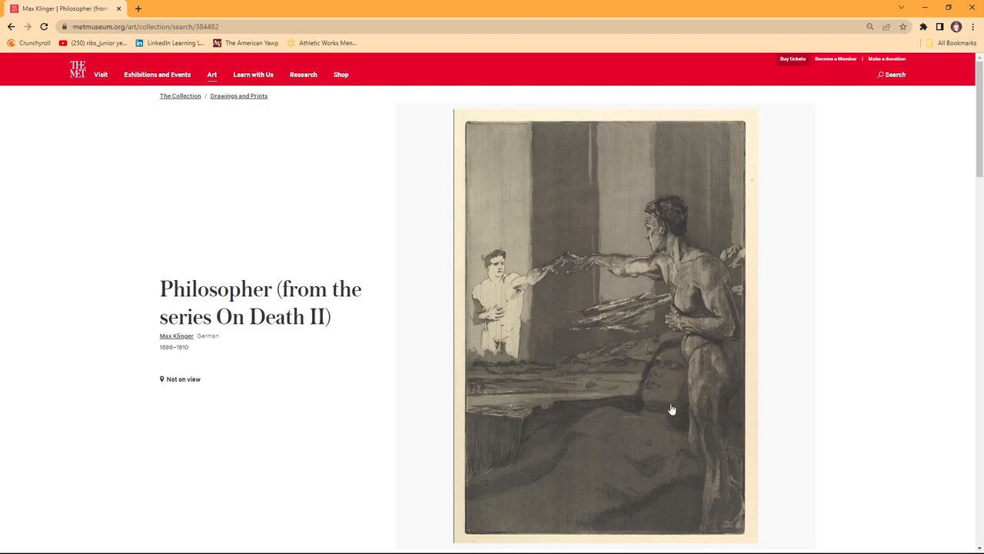
mouse_move(443, 123)
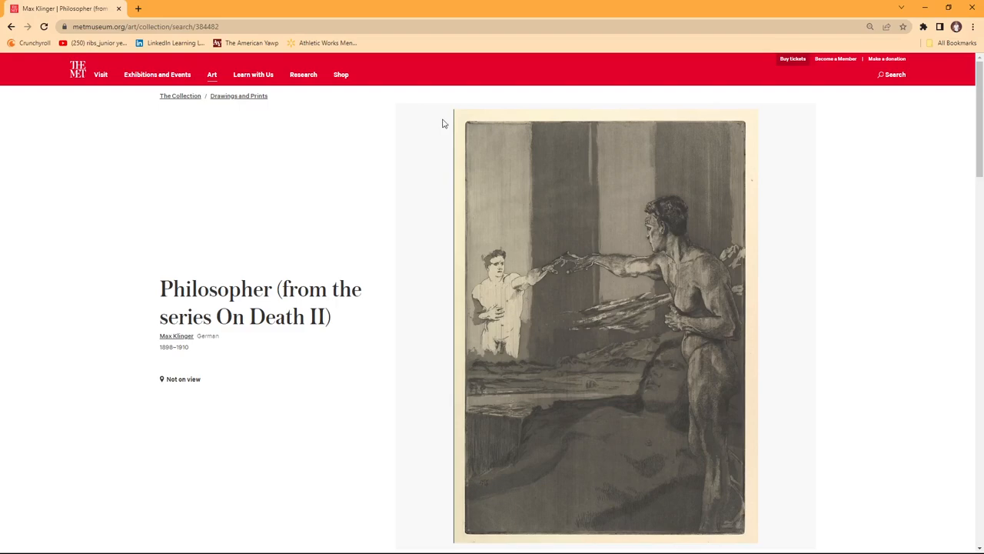
mouse_move(643, 306)
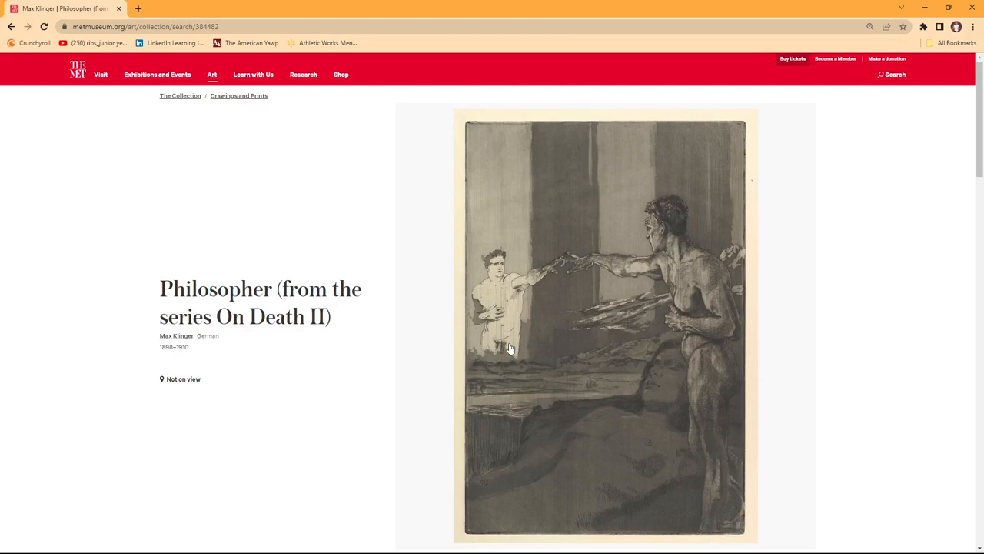
mouse_move(476, 316)
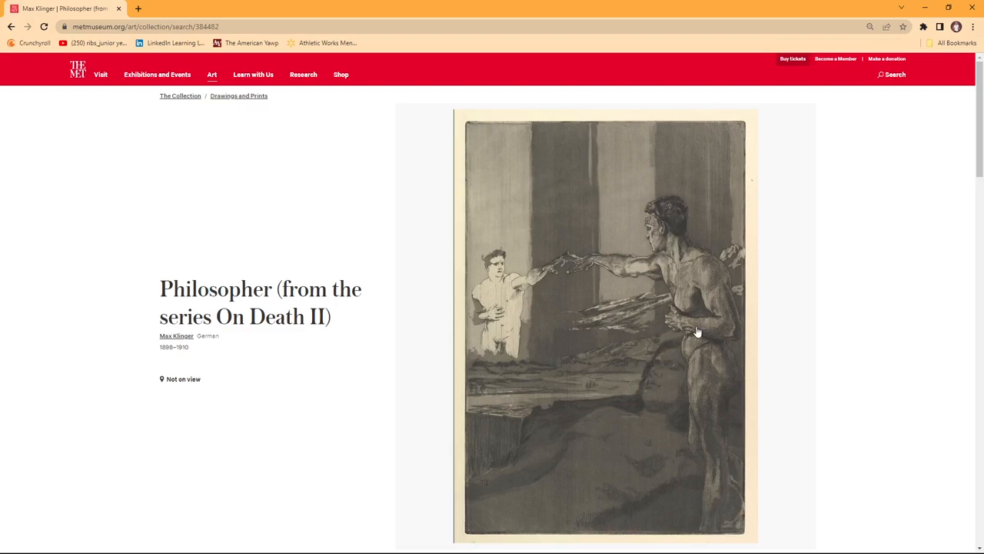
mouse_move(698, 314)
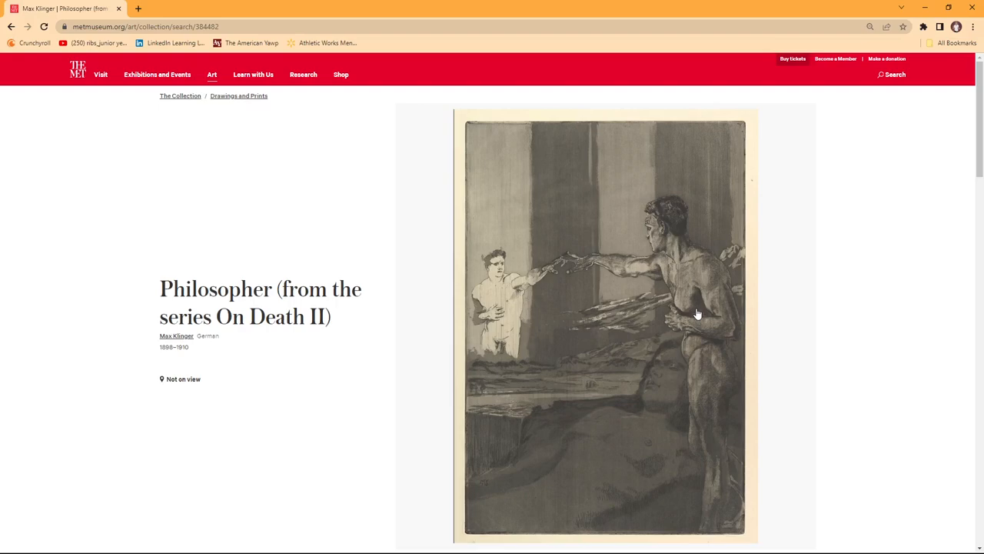
mouse_move(451, 237)
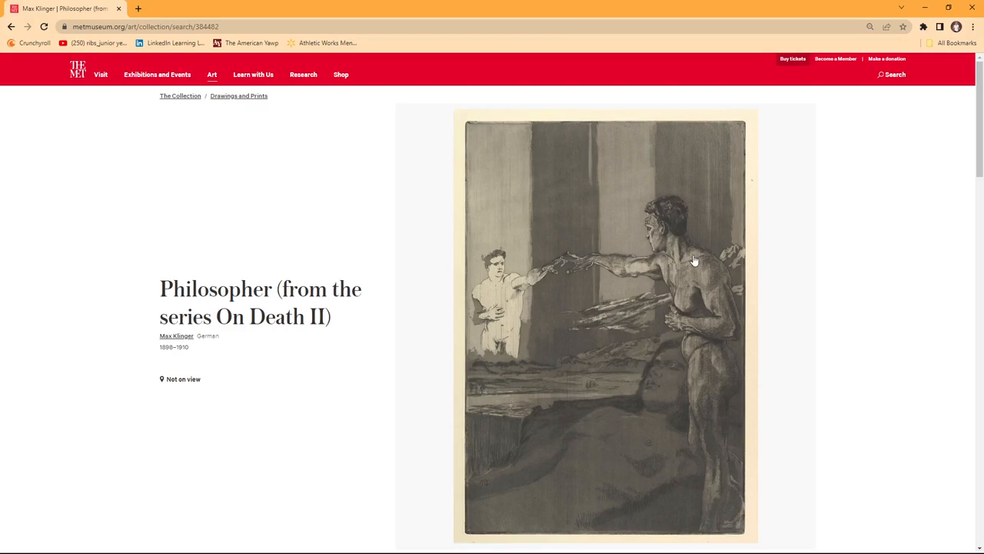
mouse_move(501, 363)
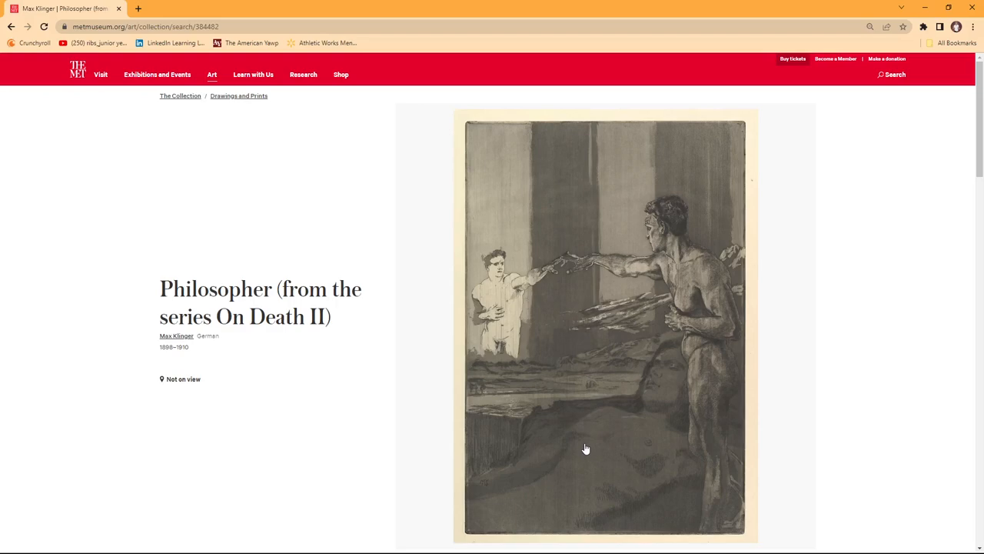
mouse_move(576, 331)
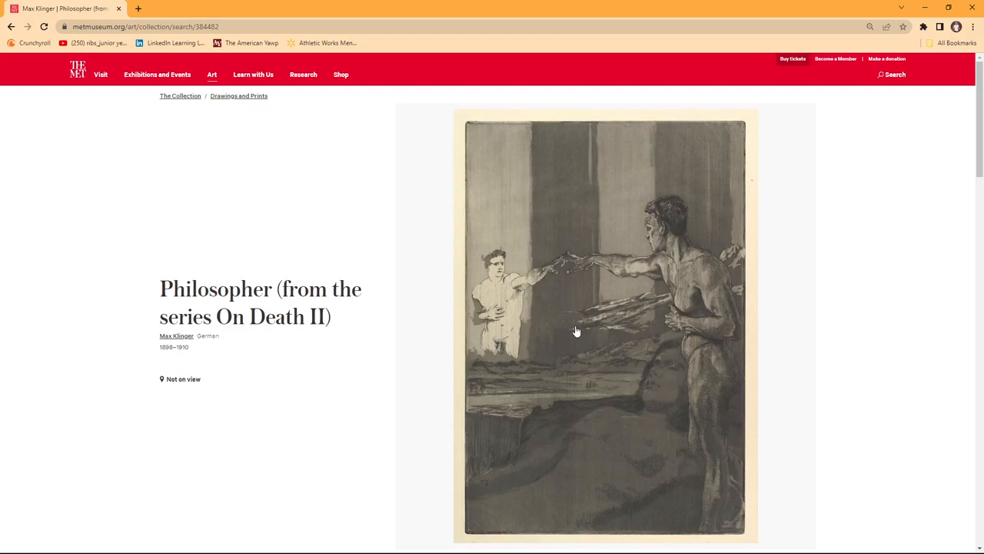